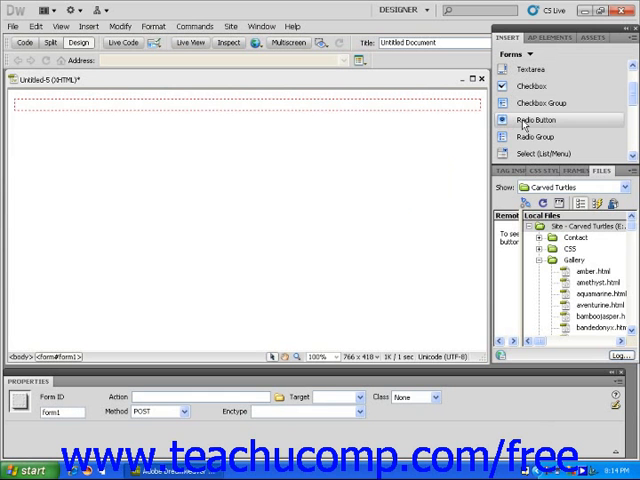
Step: Insert a radio button with ID 'name' and label 'Click to leave your name.' into the form
{"action": "left_click", "coordinate": [544, 120]}
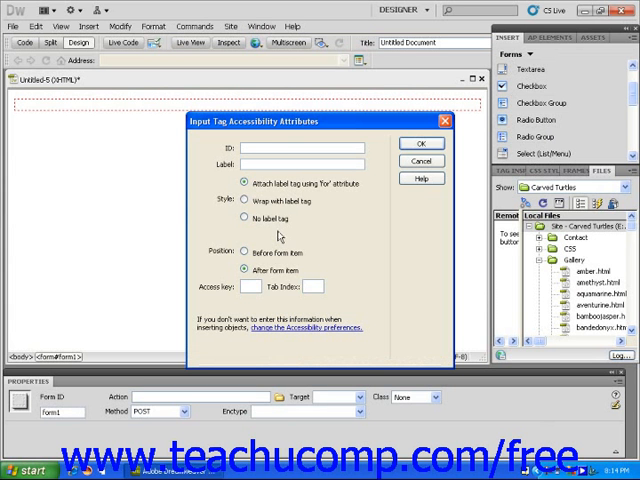
{"action": "type", "text": "name"}
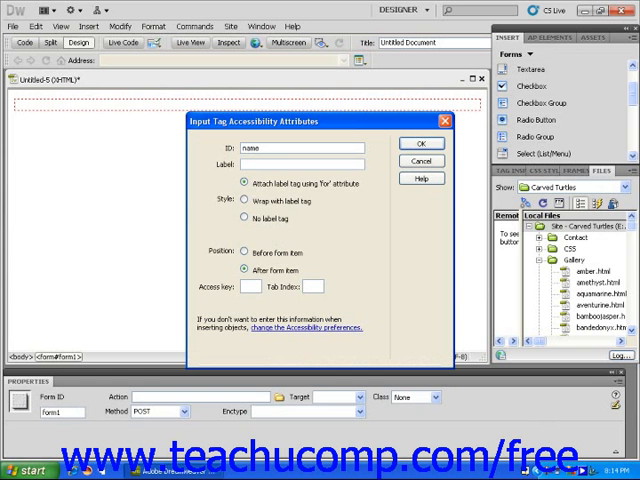
{"action": "type", "text": "c"}
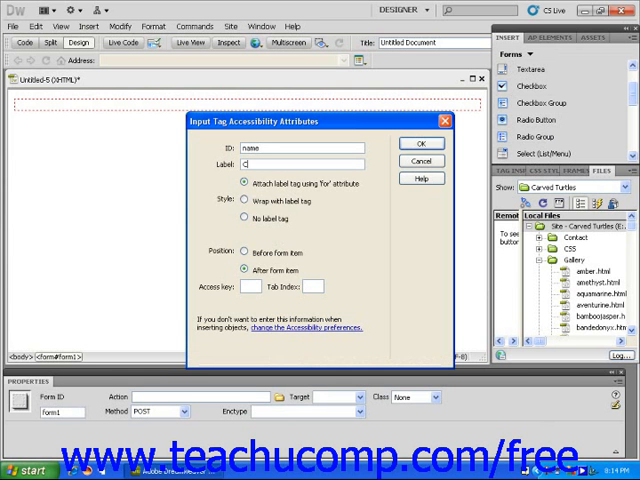
{"action": "type", "text": "Click to leave your name."}
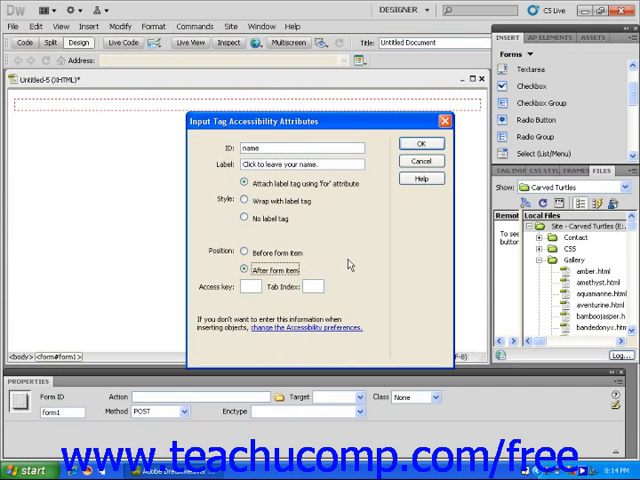
{"action": "left_click", "coordinate": [420, 144]}
{"action": "type", "text": "umber"}
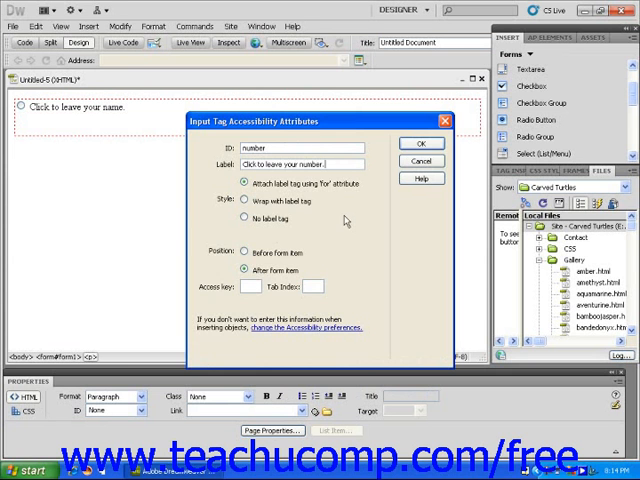
Step: Confirm the second radio button with ID 'number' and label 'Click to leave your number.'
{"action": "left_click", "coordinate": [420, 144]}
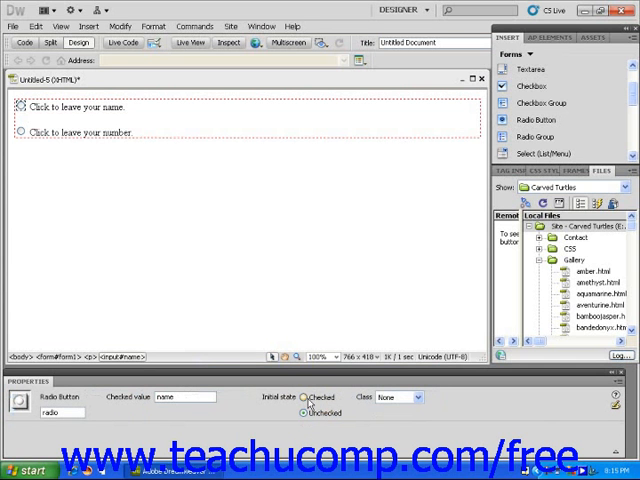
Step: Select both radio button lines to format them as Heading 1
{"action": "left_click", "coordinate": [302, 412]}
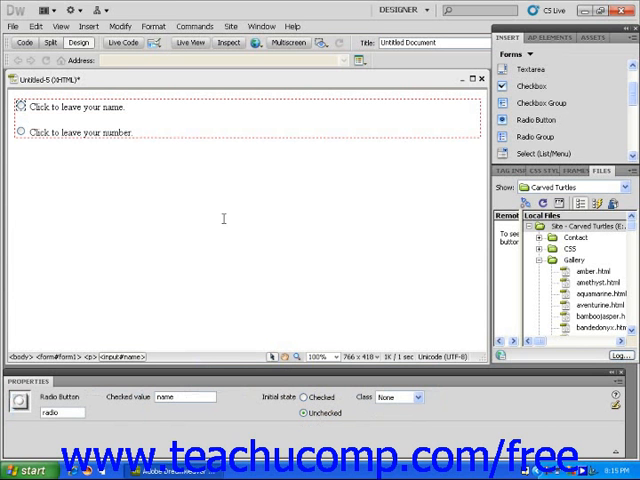
{"action": "mouse_move", "coordinate": [136, 132]}
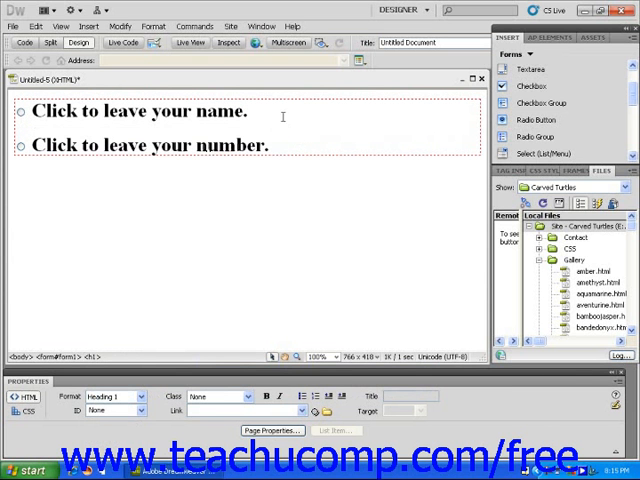
Step: Preview the page in Live View and test choosing the number radio button
{"action": "left_click", "coordinate": [190, 42]}
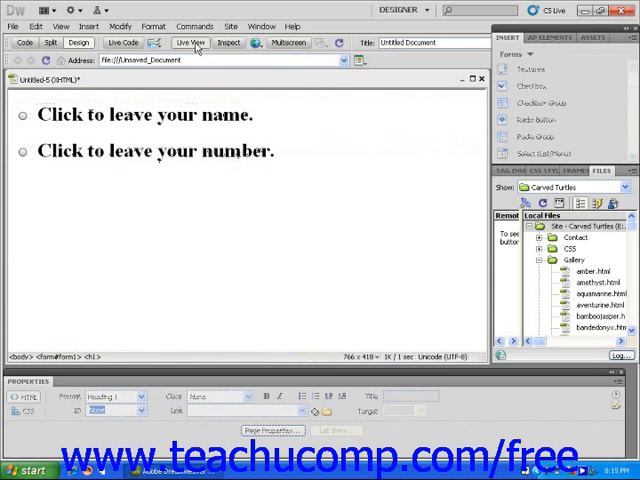
{"action": "mouse_move", "coordinate": [336, 116]}
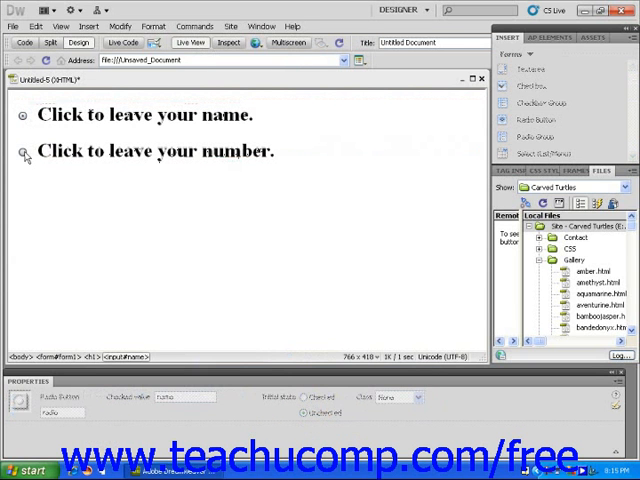
{"action": "left_click", "coordinate": [20, 152]}
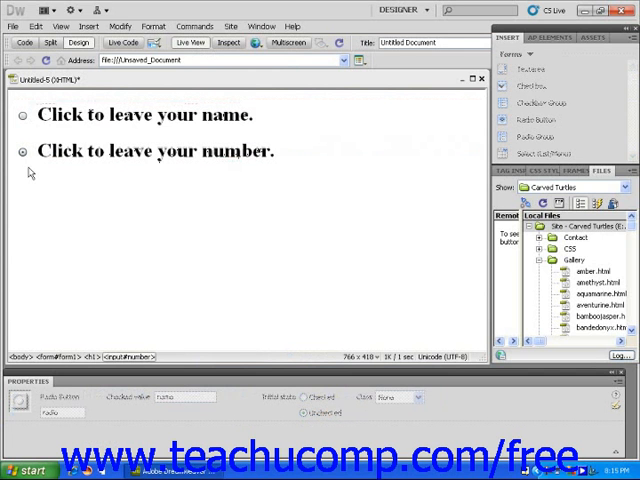